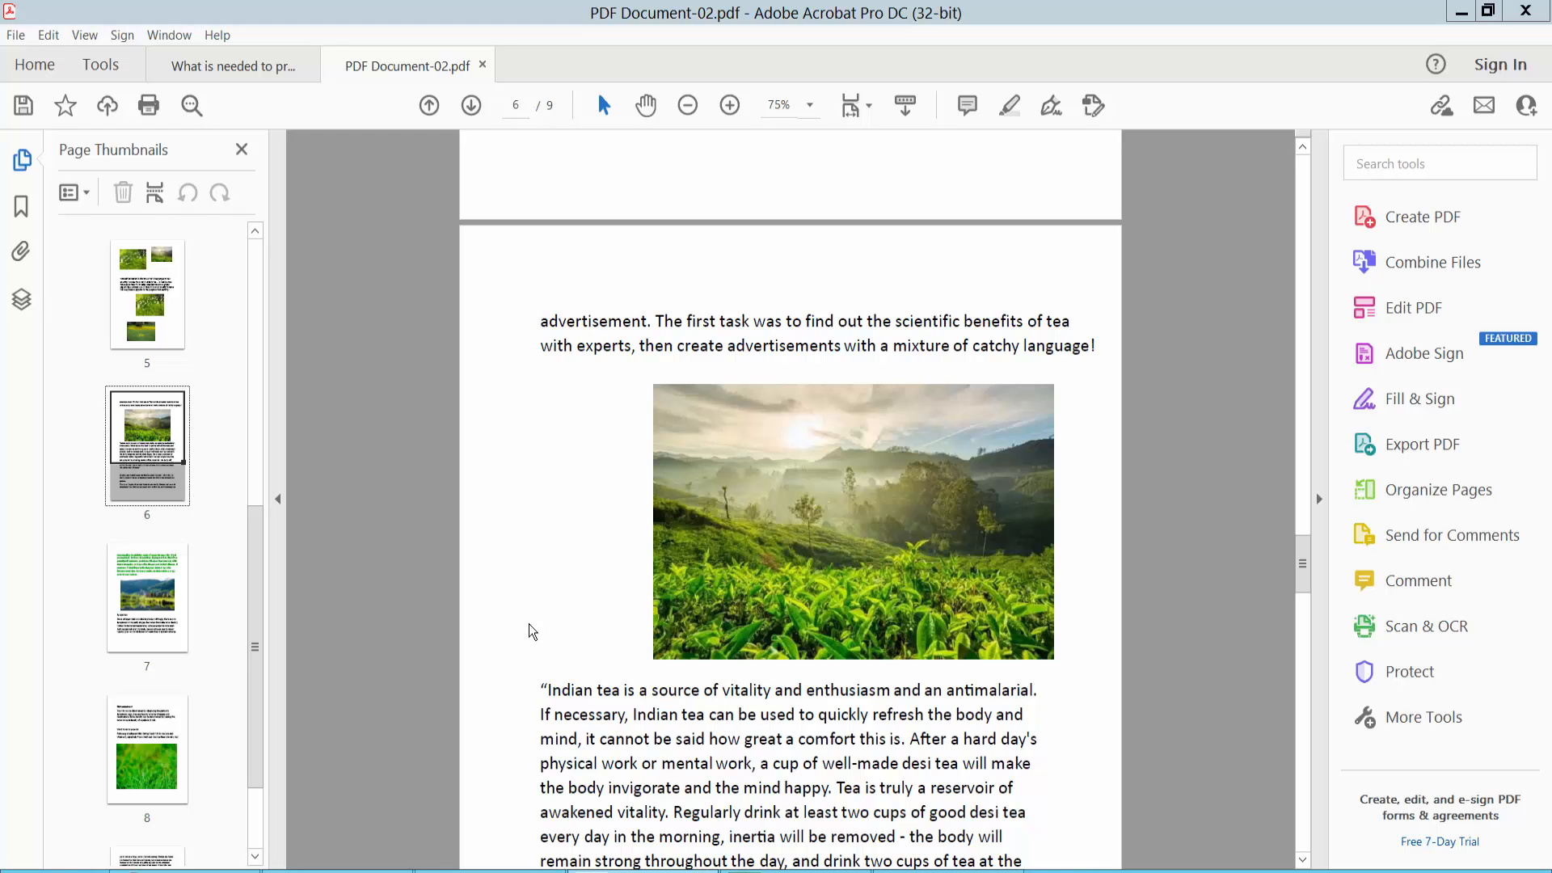
mouse_move(579, 634)
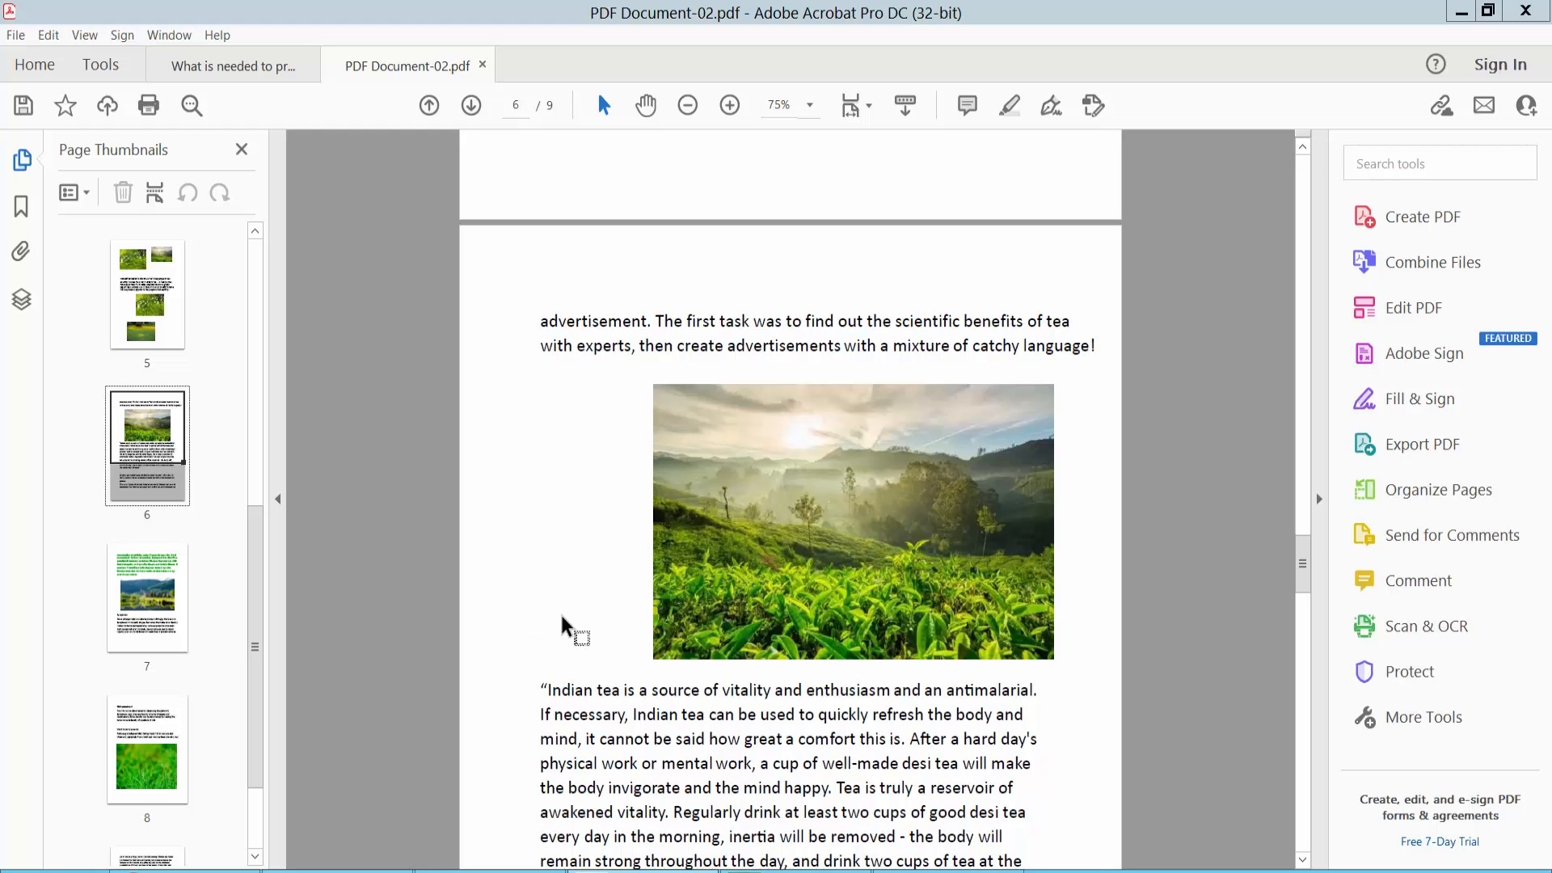
mouse_move(941, 521)
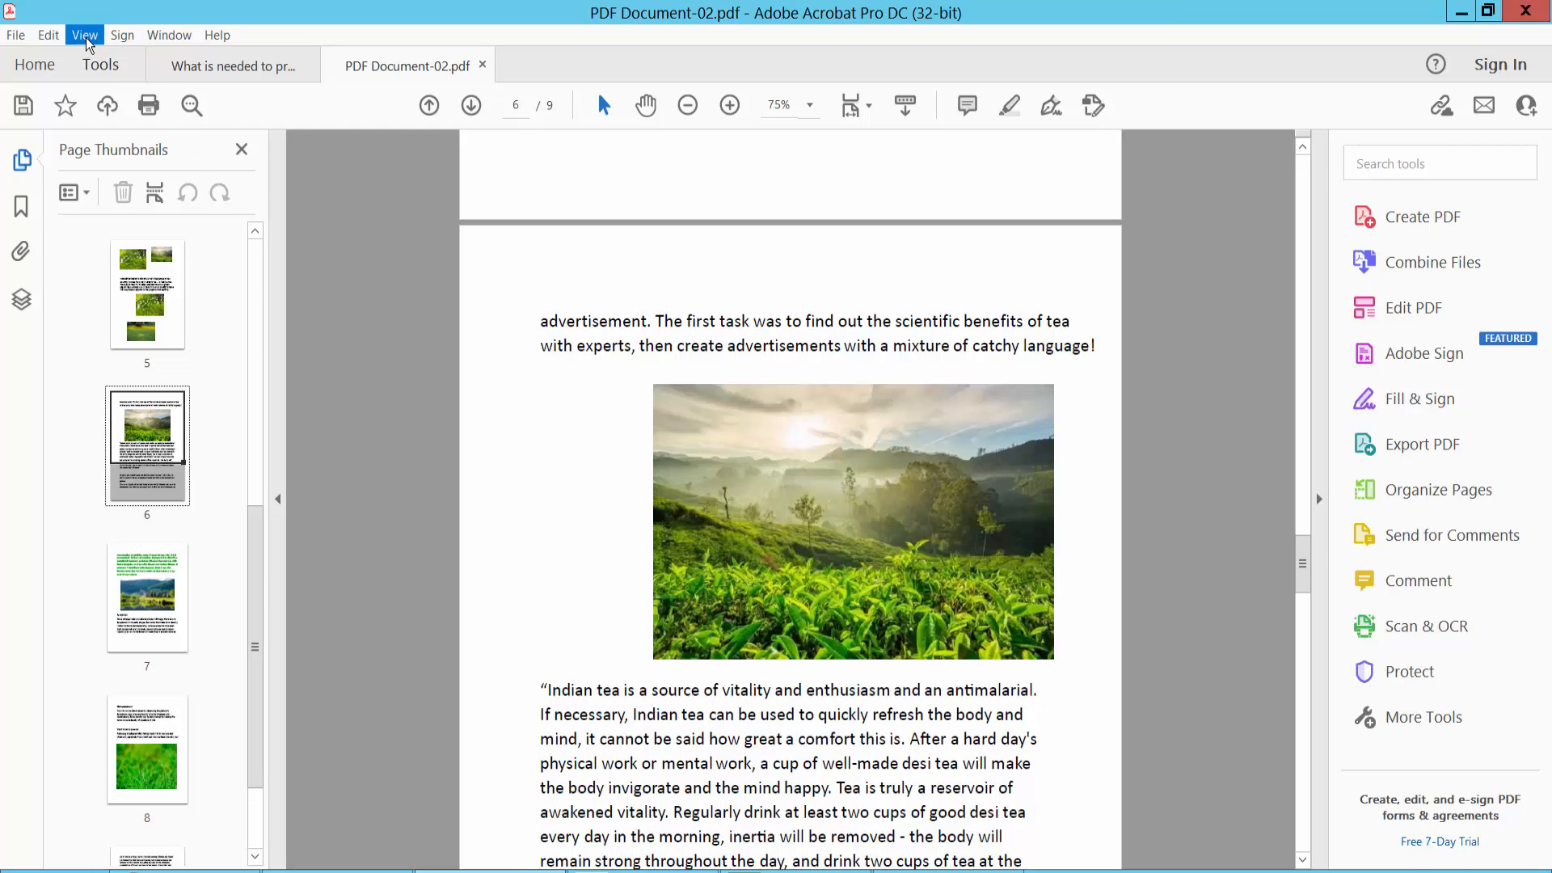
Turn on the layout grid from View > Show/Hide > Rulers & Grids
left_click(84, 35)
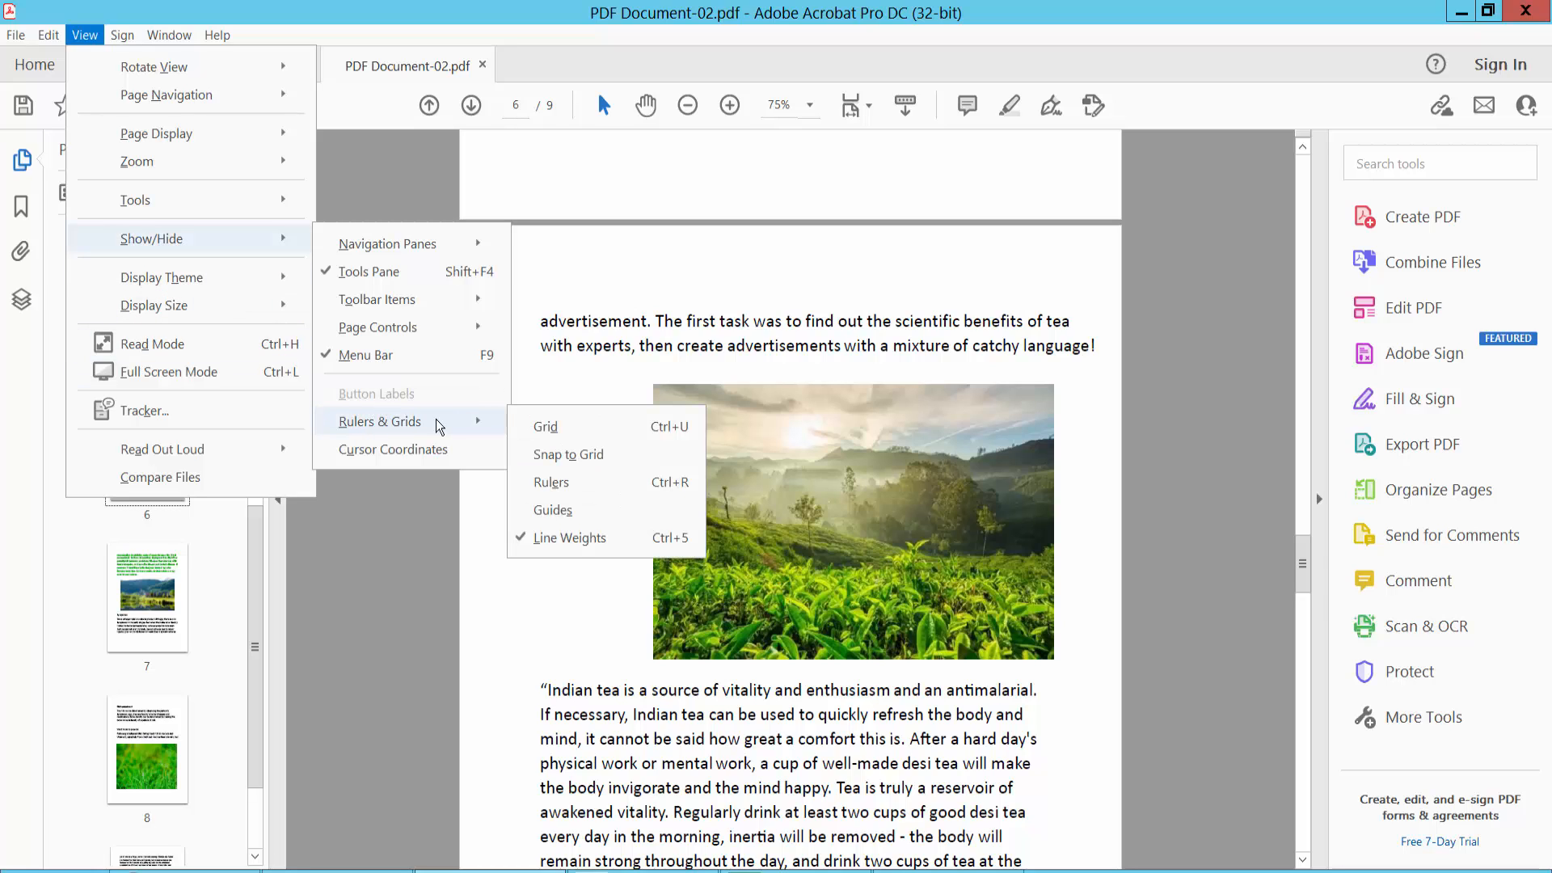
left_click(546, 426)
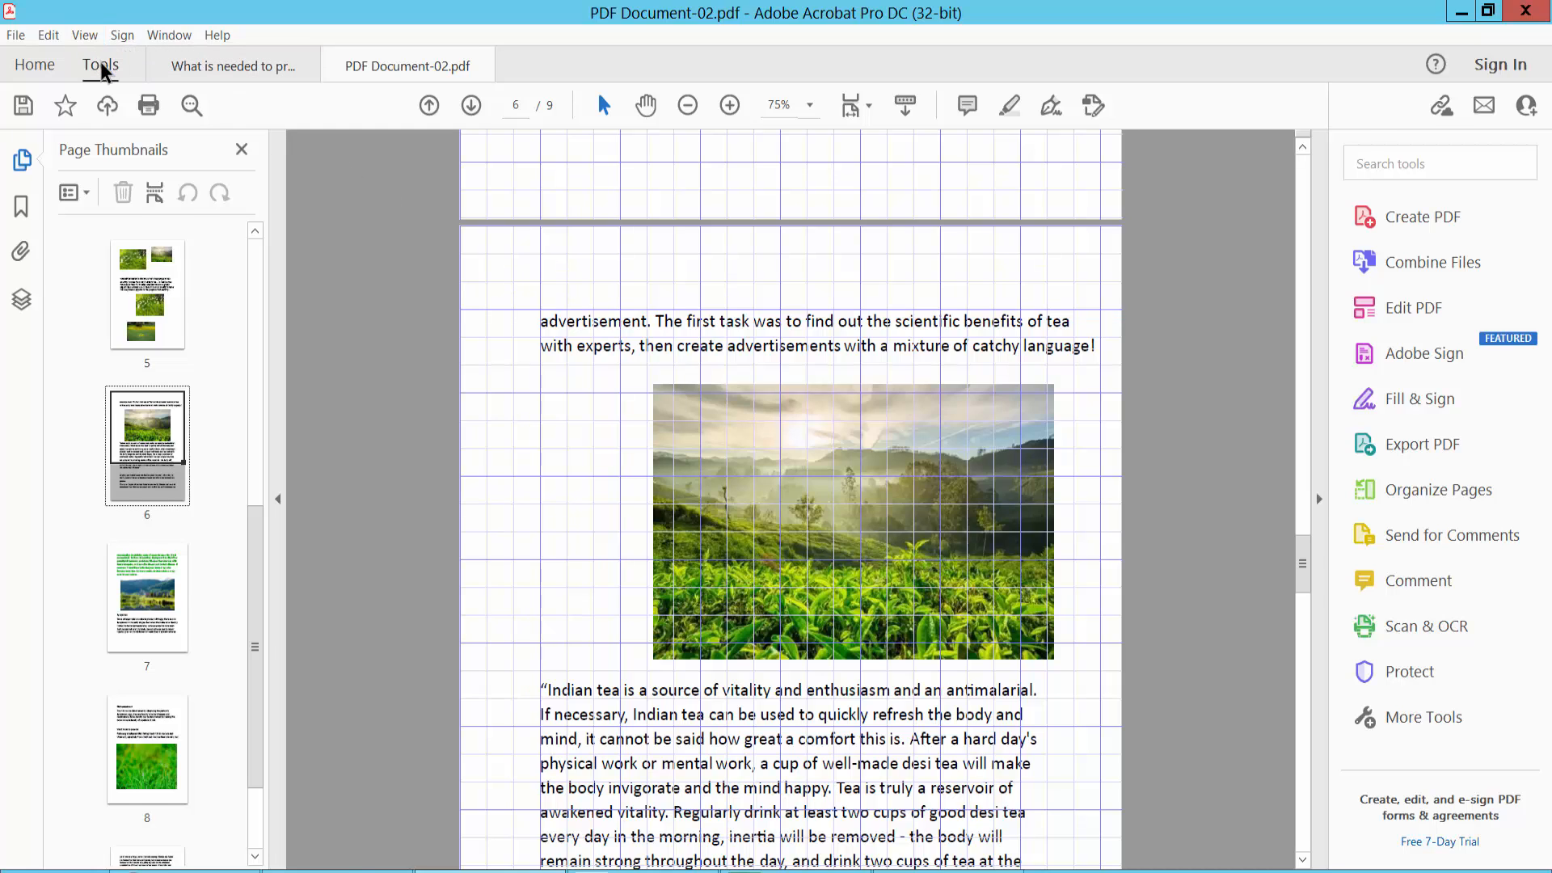
Drag the tea plantation photo onto the grid lines and stretch both edges toward the margins
left_click(100, 65)
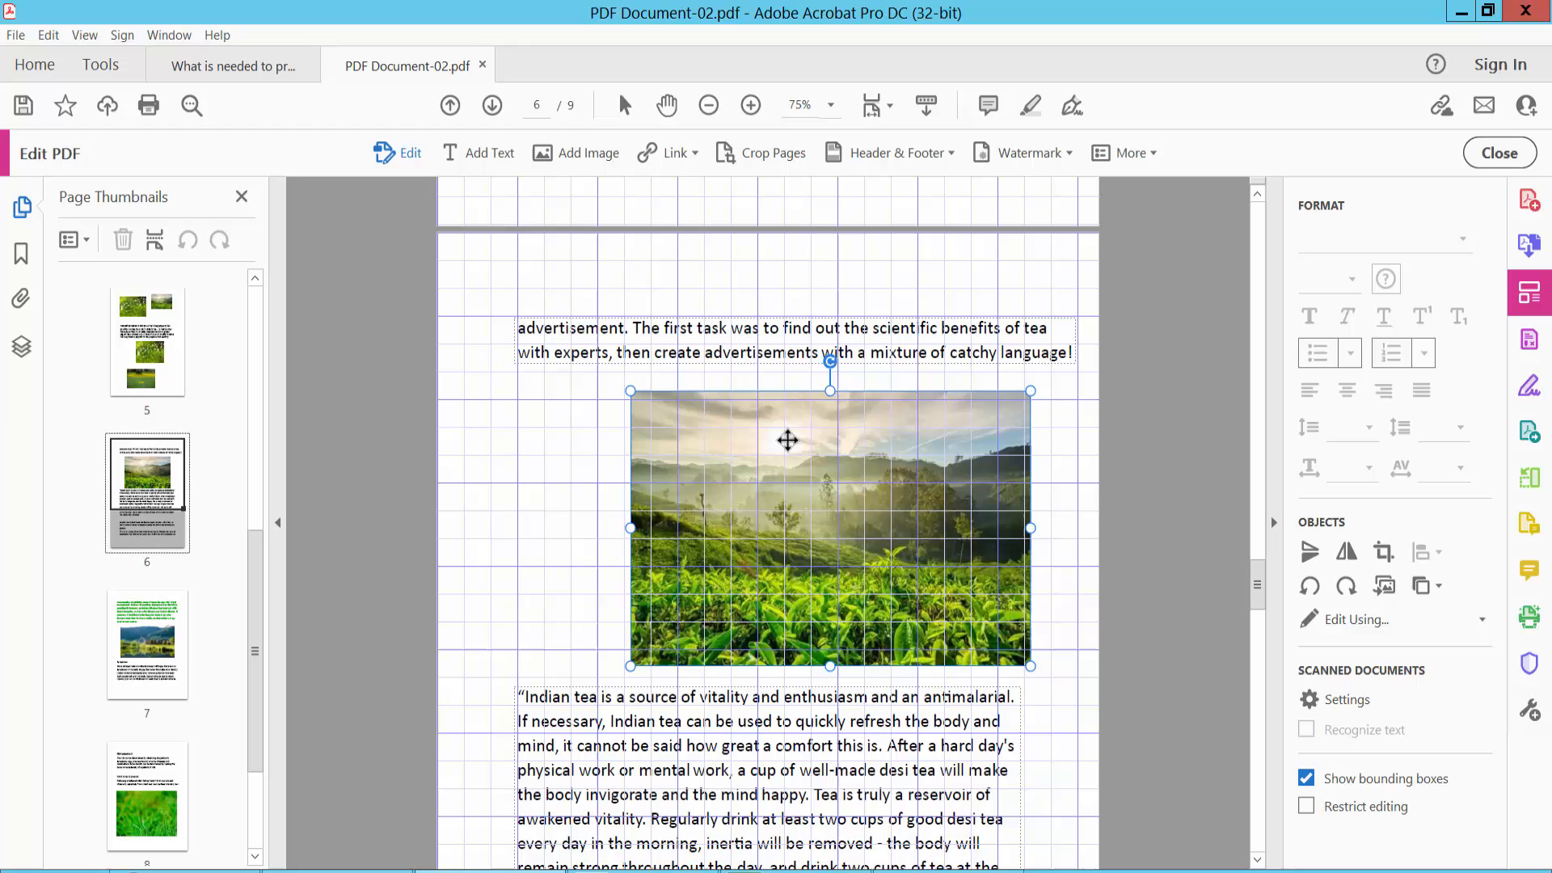
left_click_drag(787, 441, 697, 441)
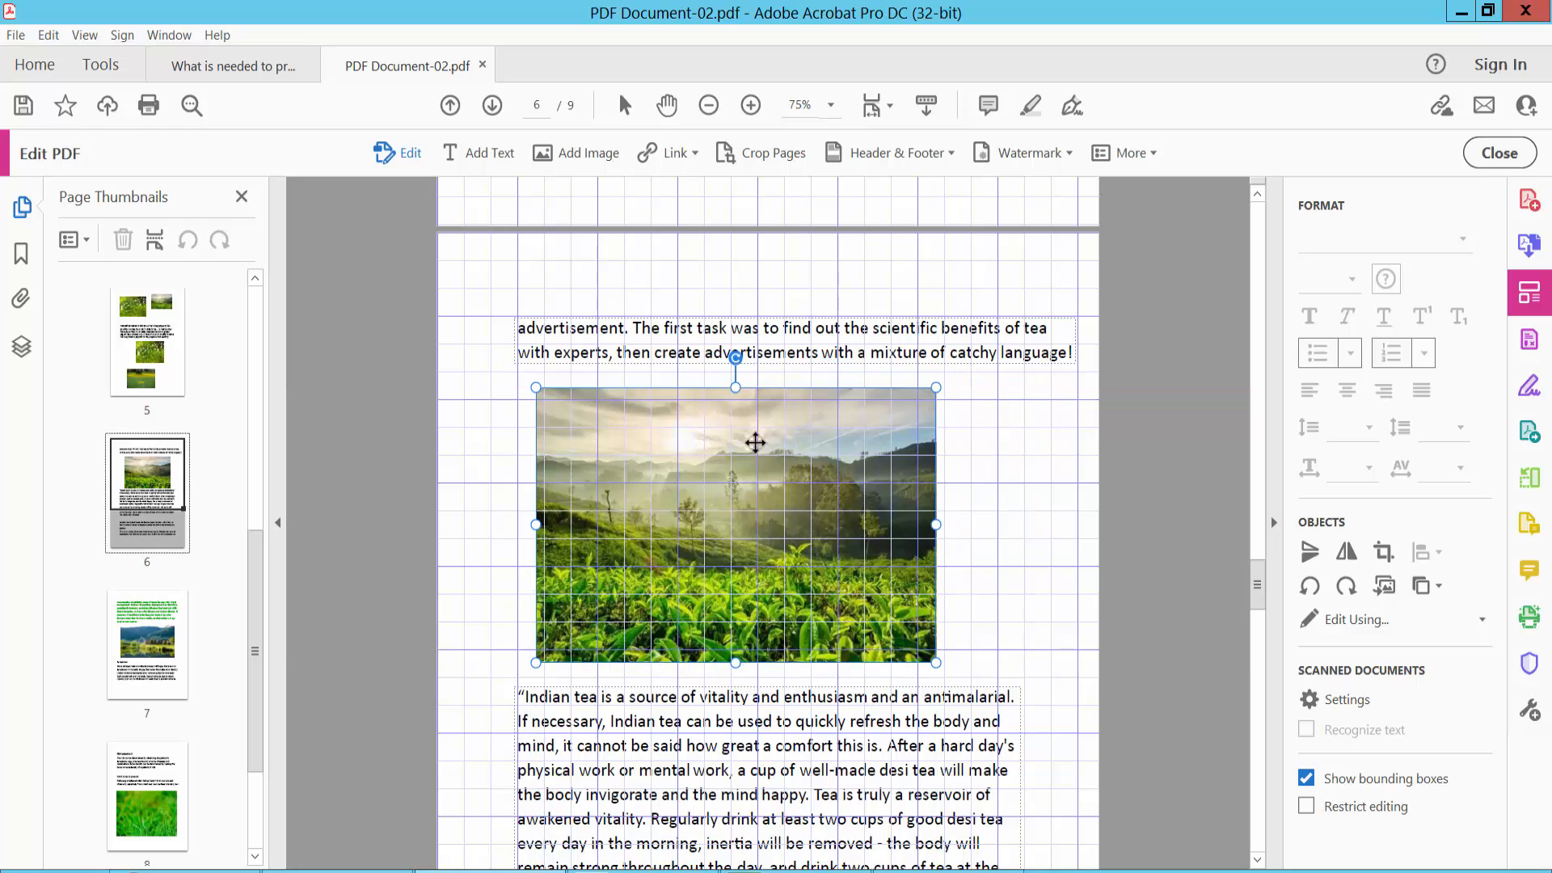
left_click_drag(754, 442, 698, 434)
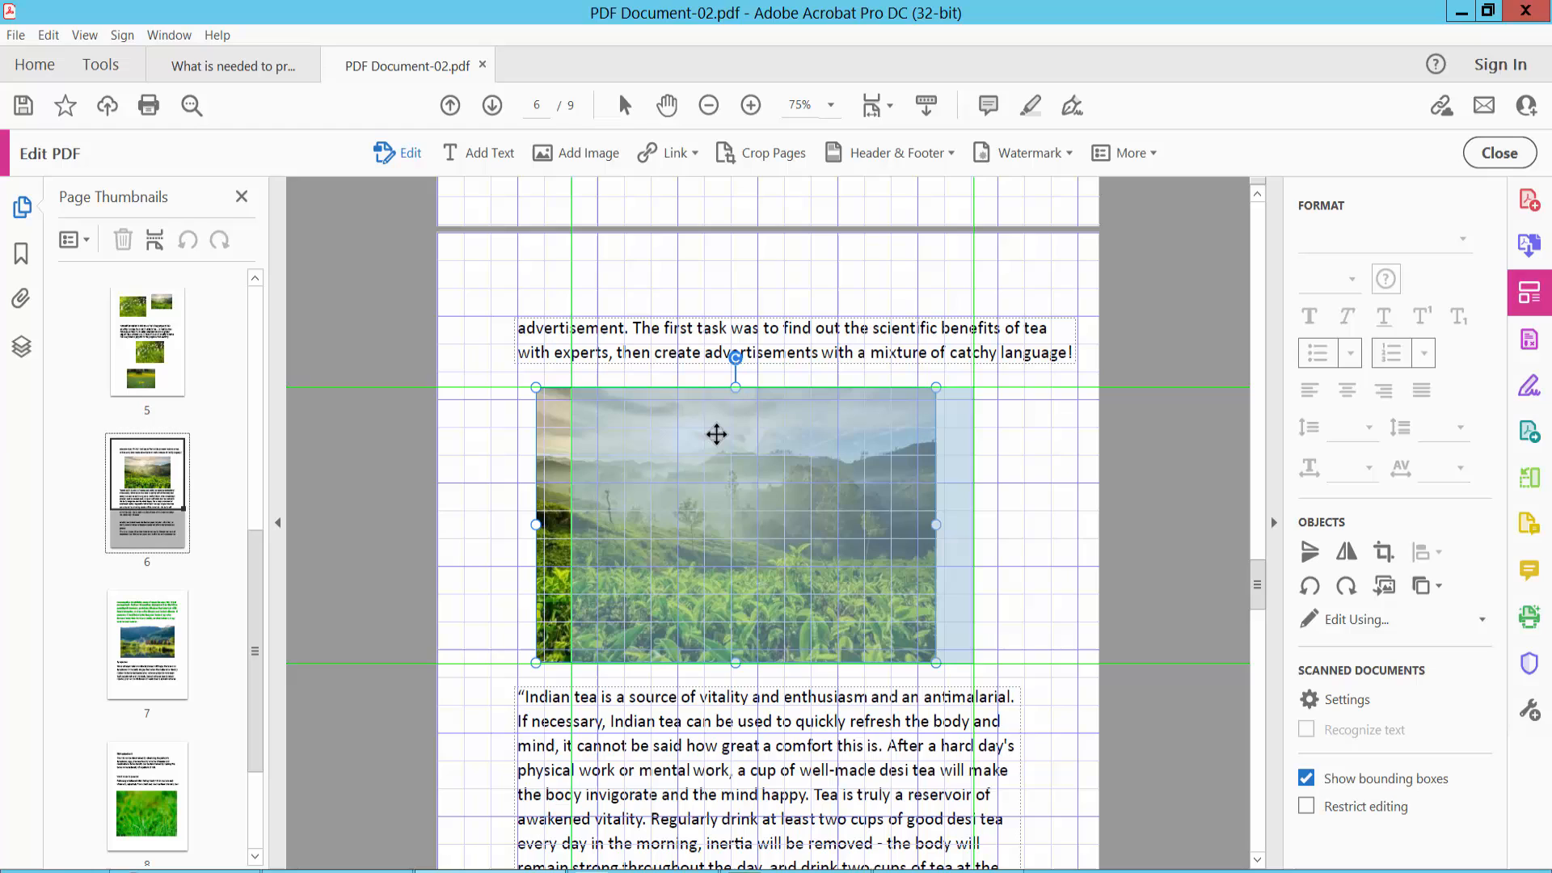
left_click_drag(736, 524, 771, 525)
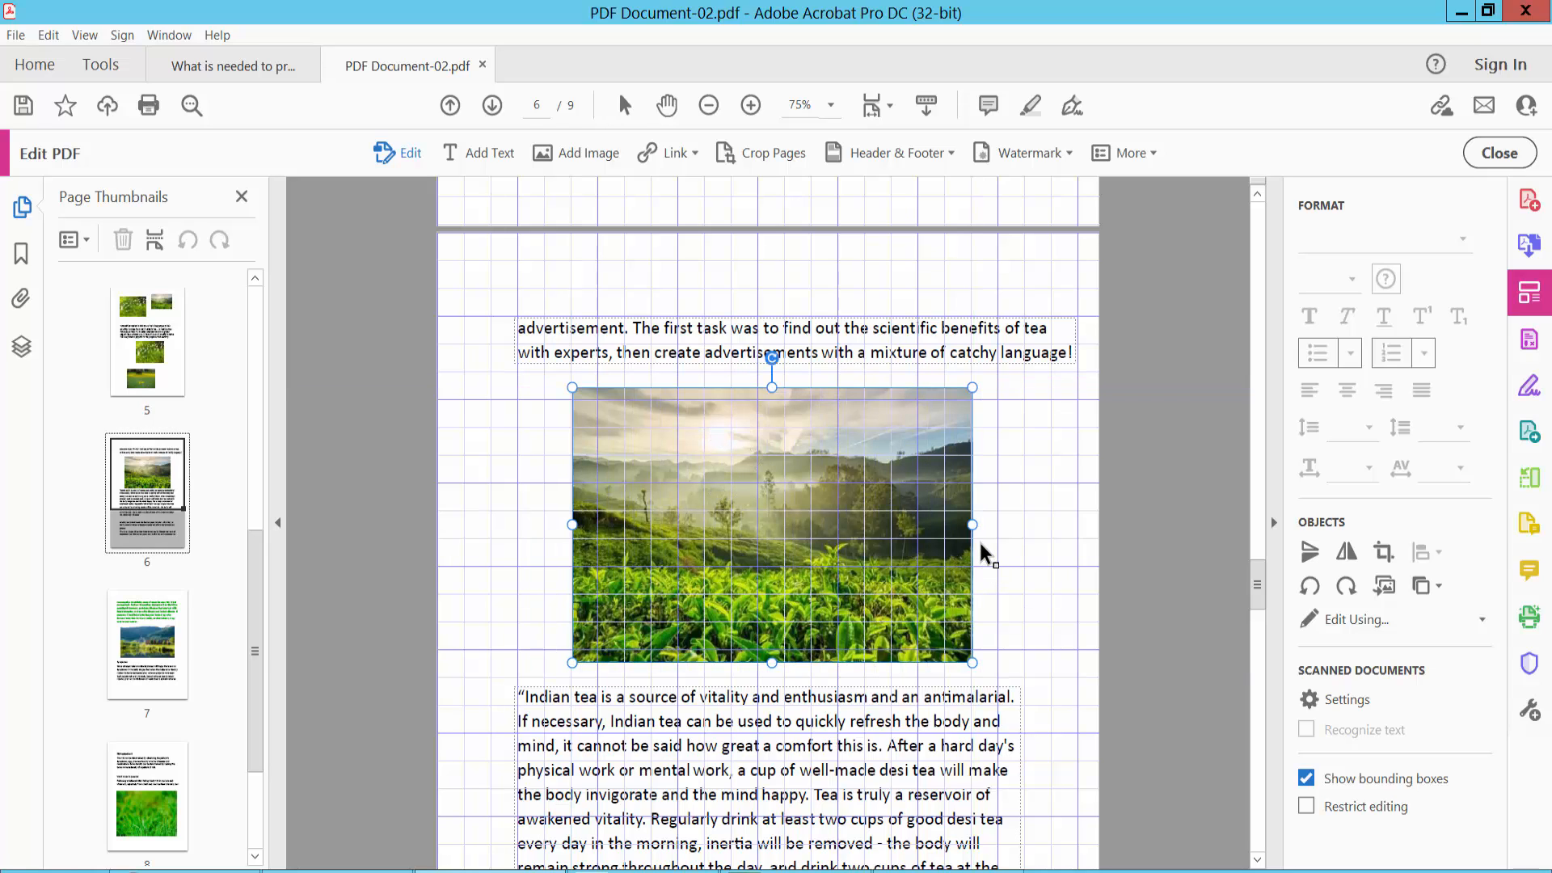
left_click_drag(970, 524, 993, 525)
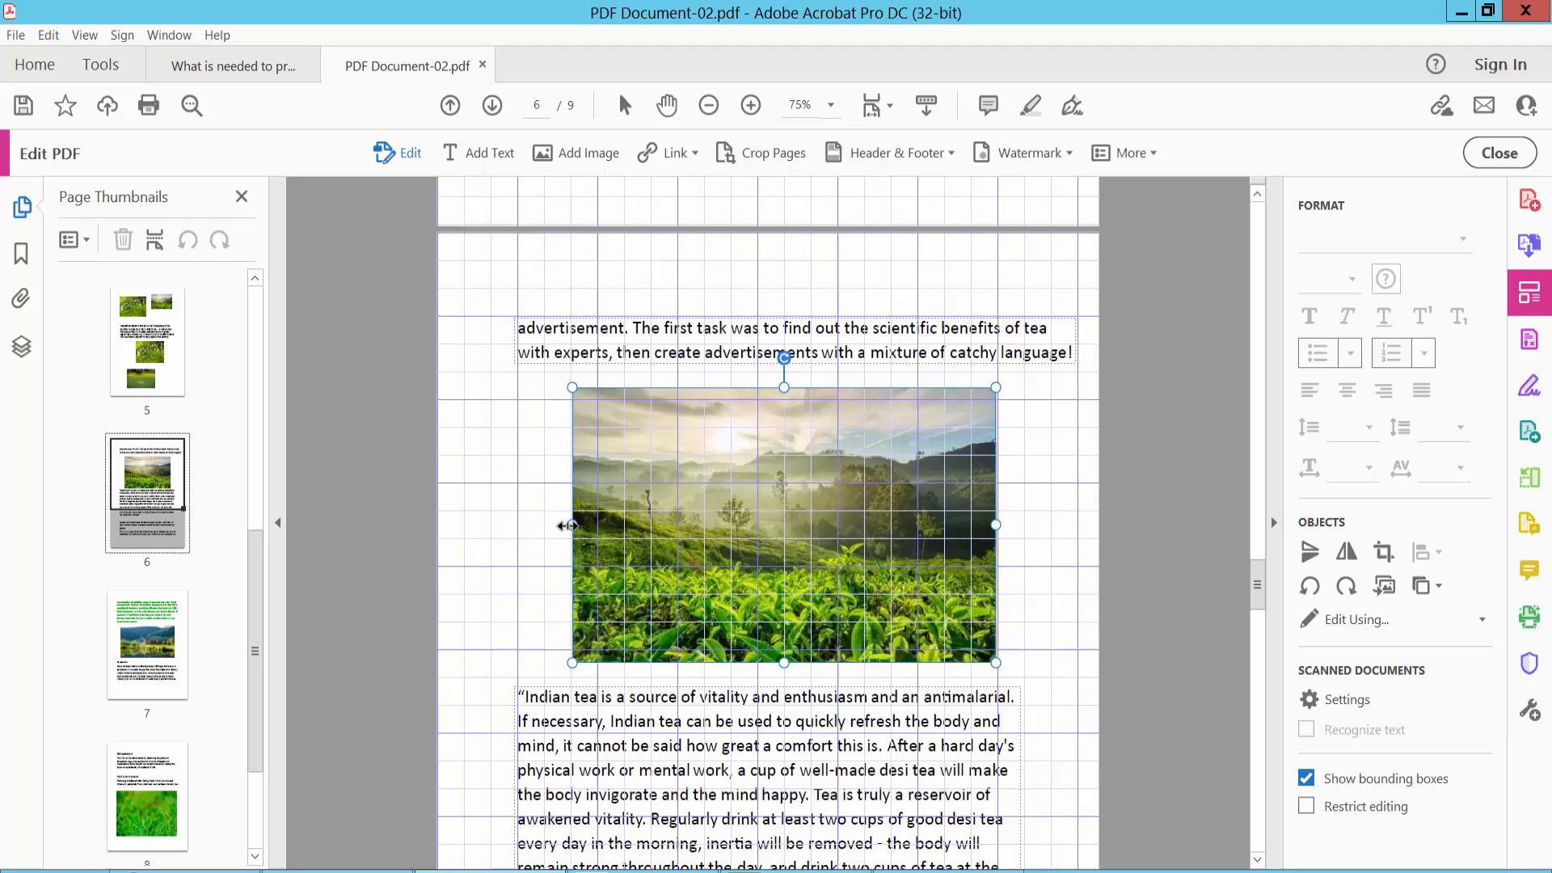
left_click_drag(572, 524, 543, 525)
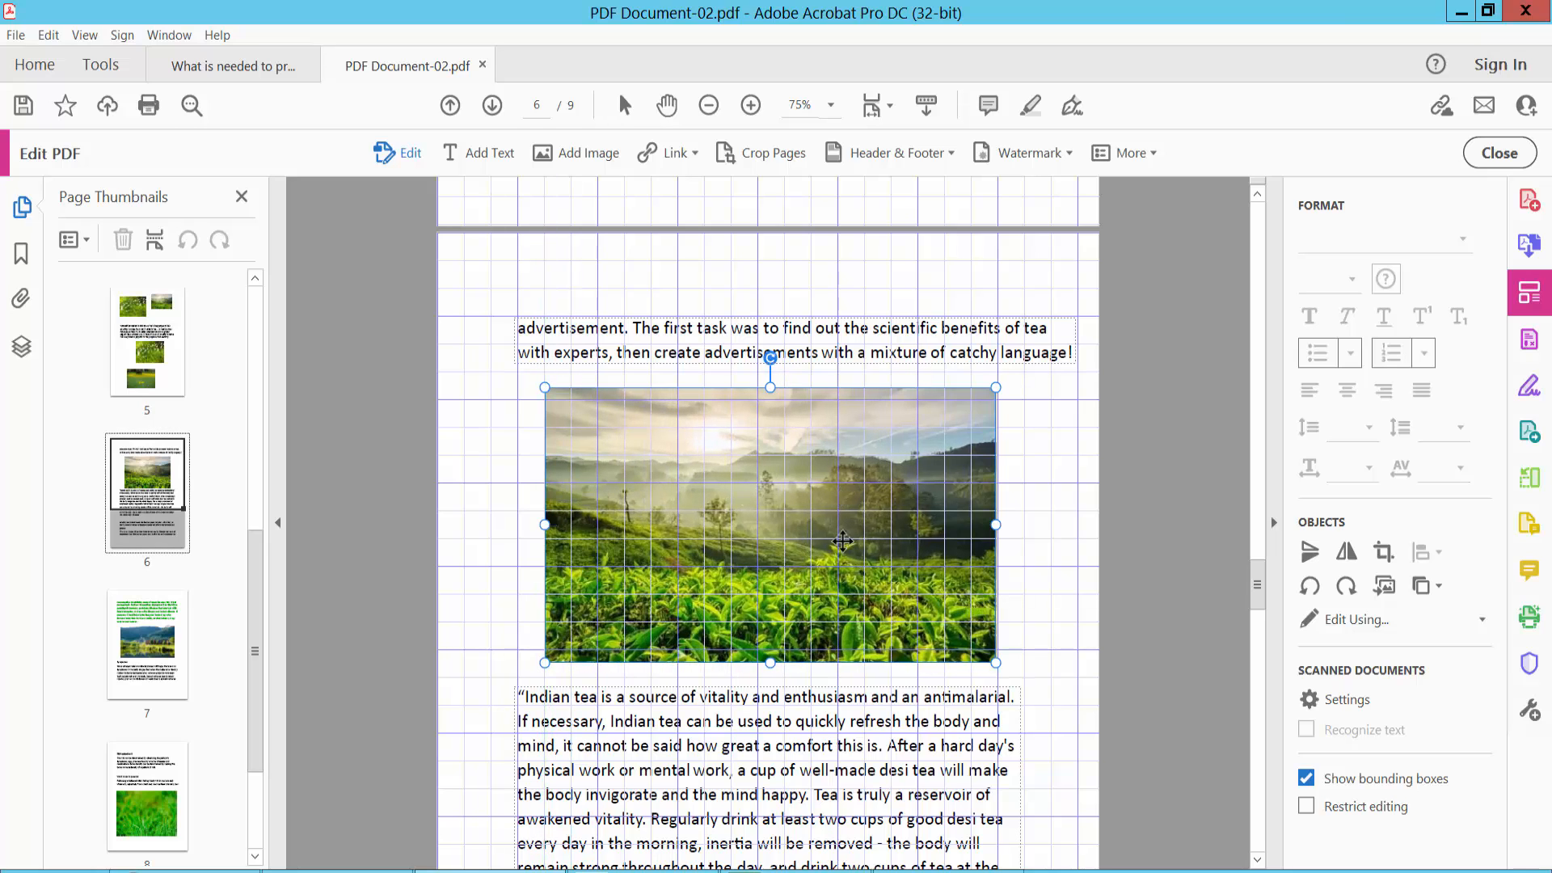
mouse_move(985, 649)
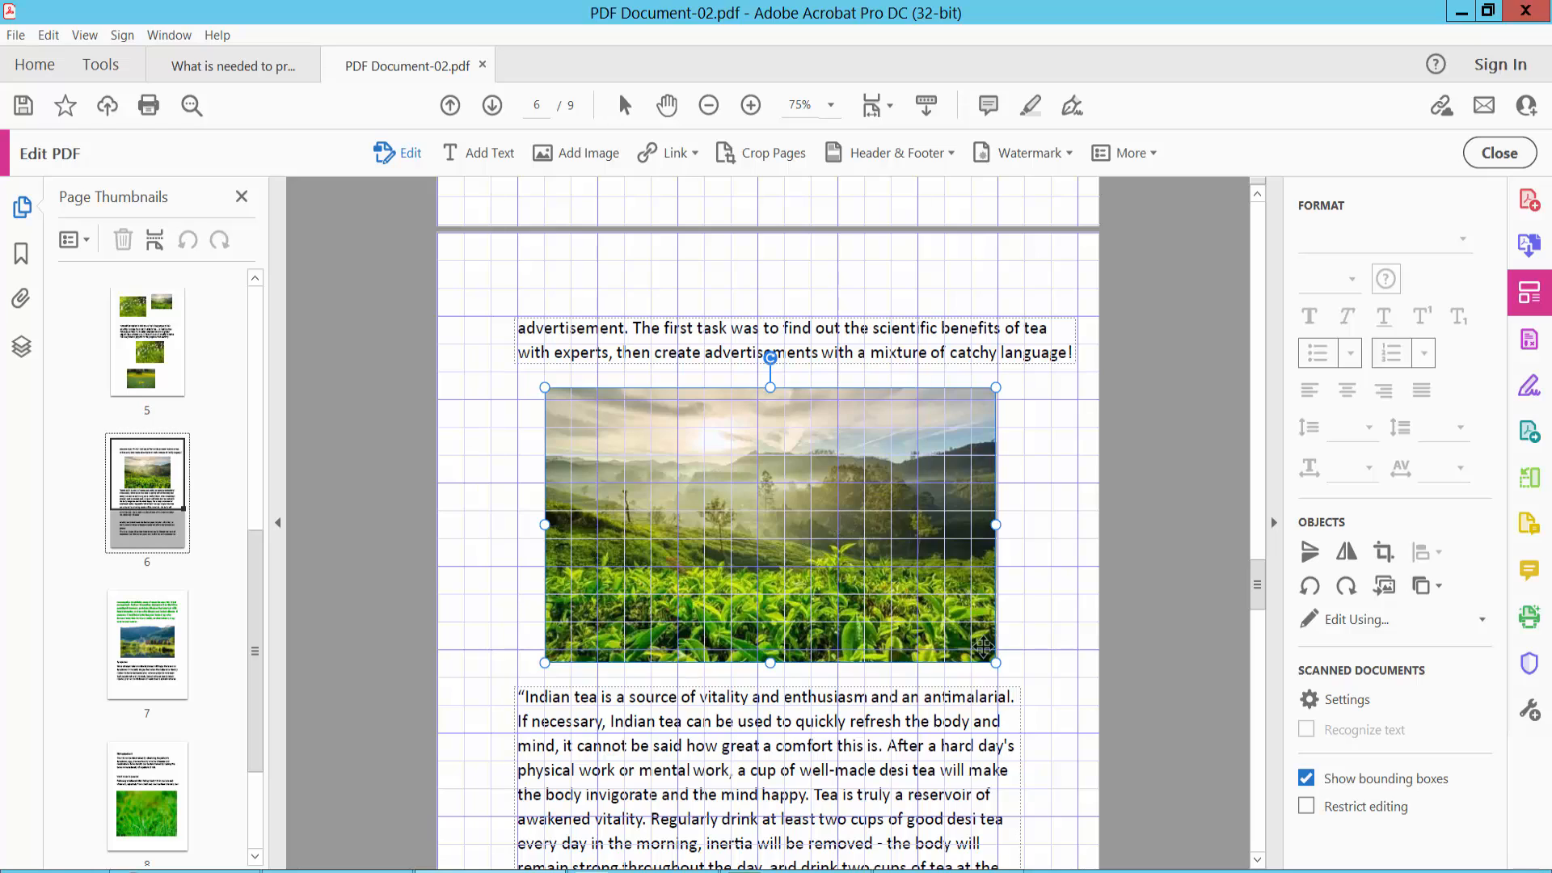
Hide the grid, select the paragraph below the tea photo, and open Align Objects
left_click(84, 35)
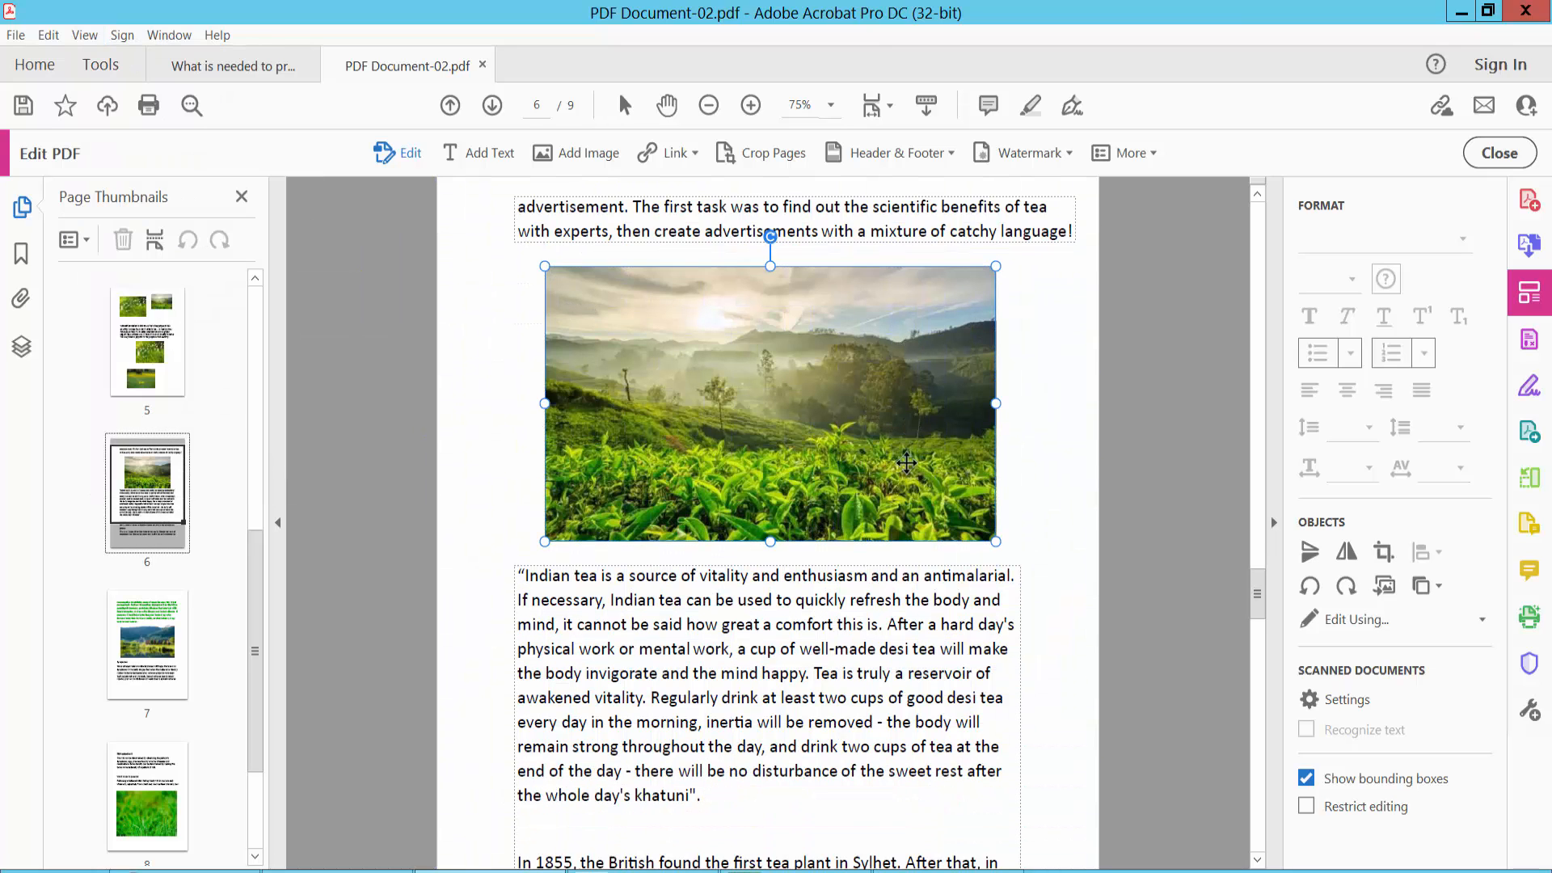
left_click(674, 611)
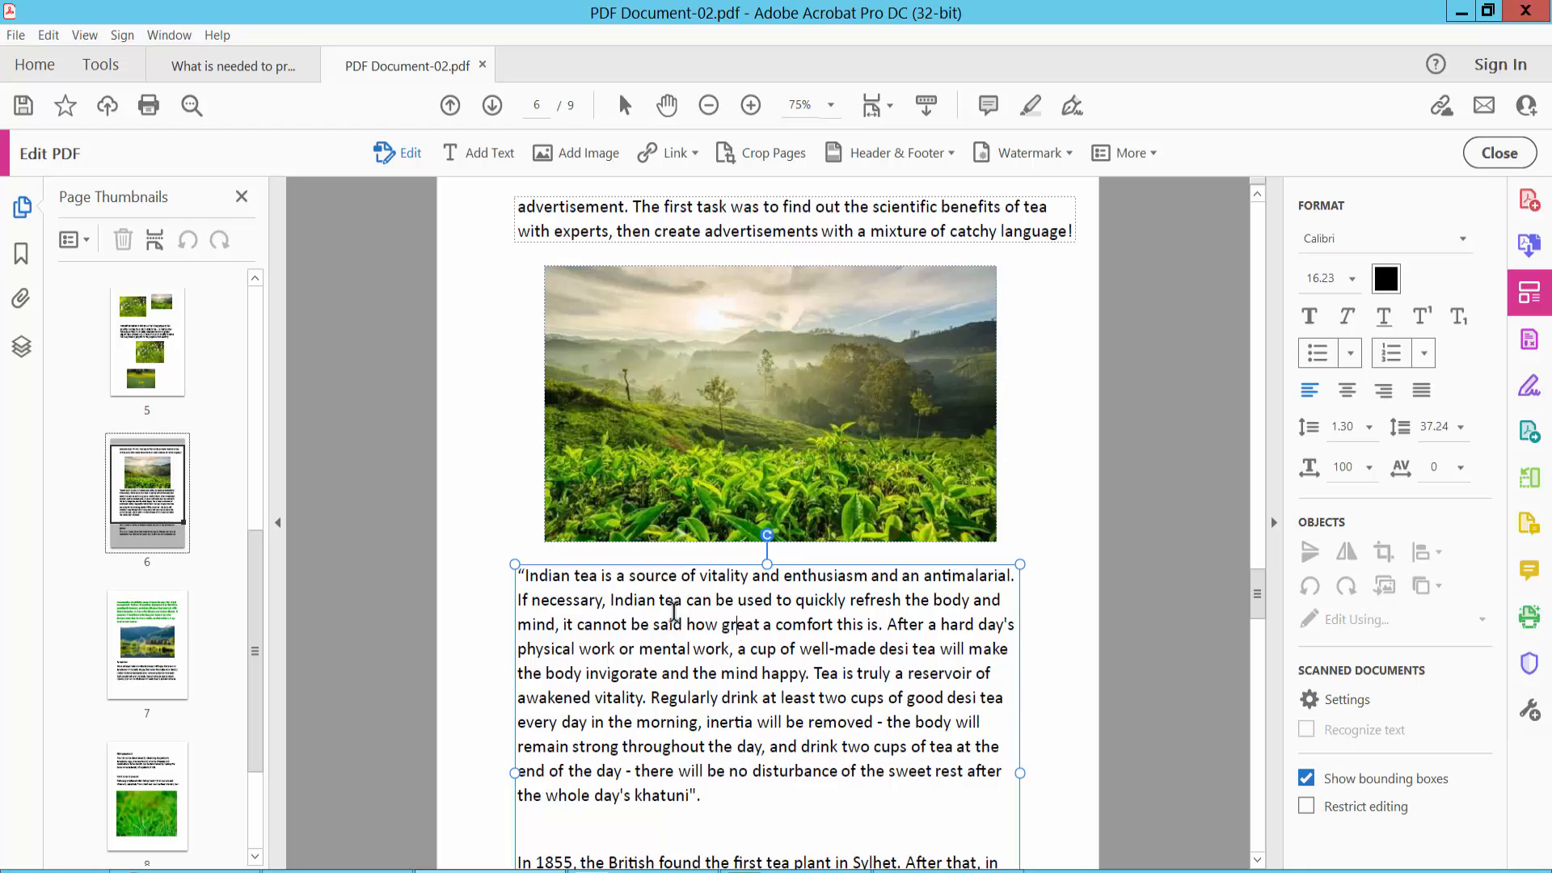
scroll("down", 3)
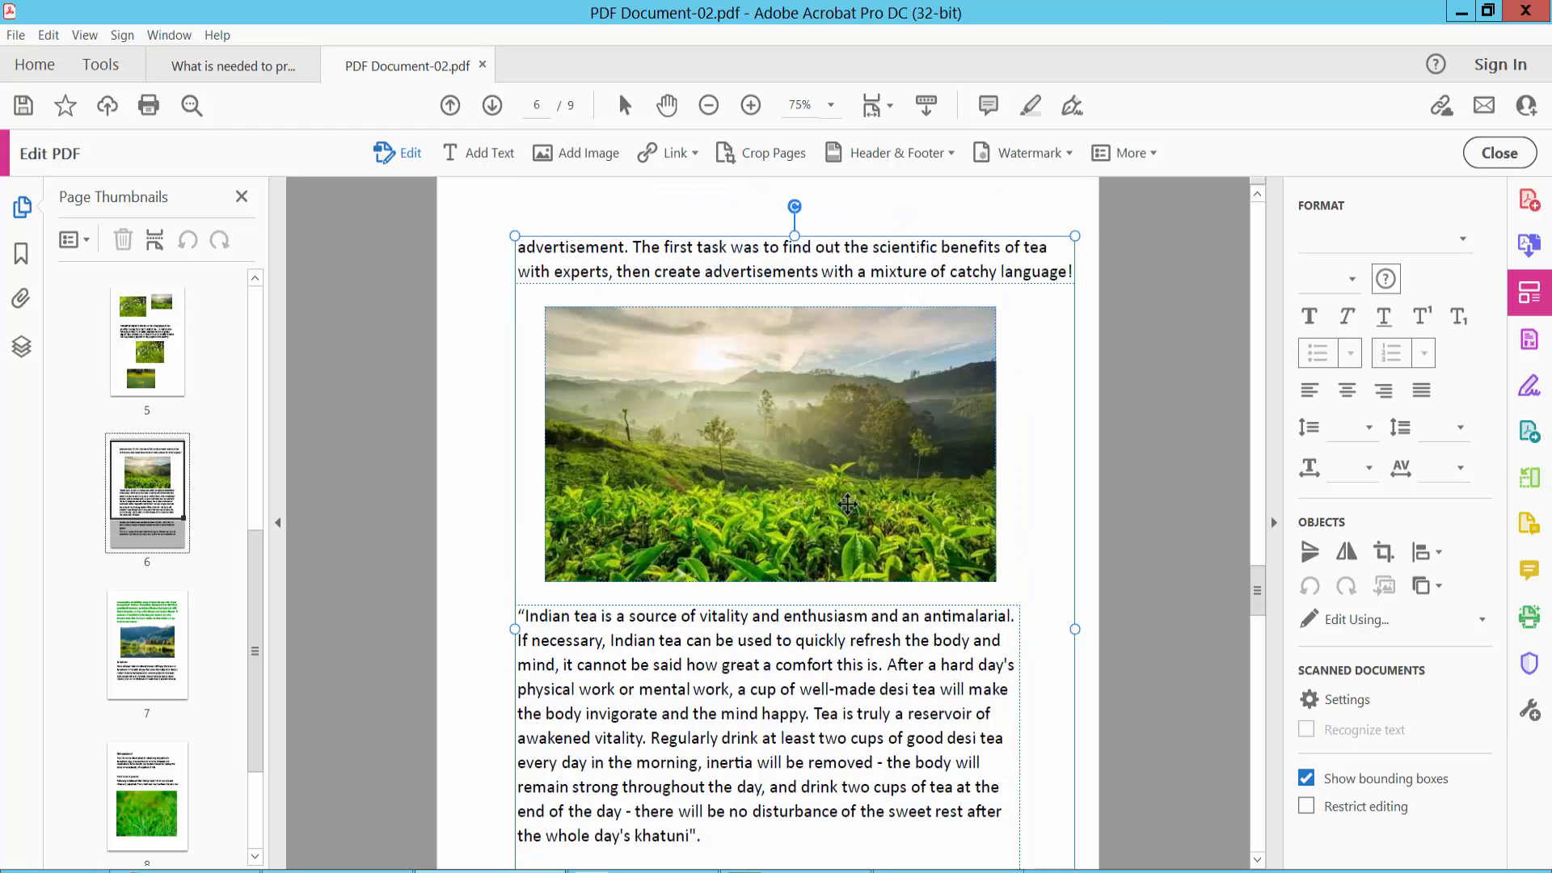
left_click(1441, 552)
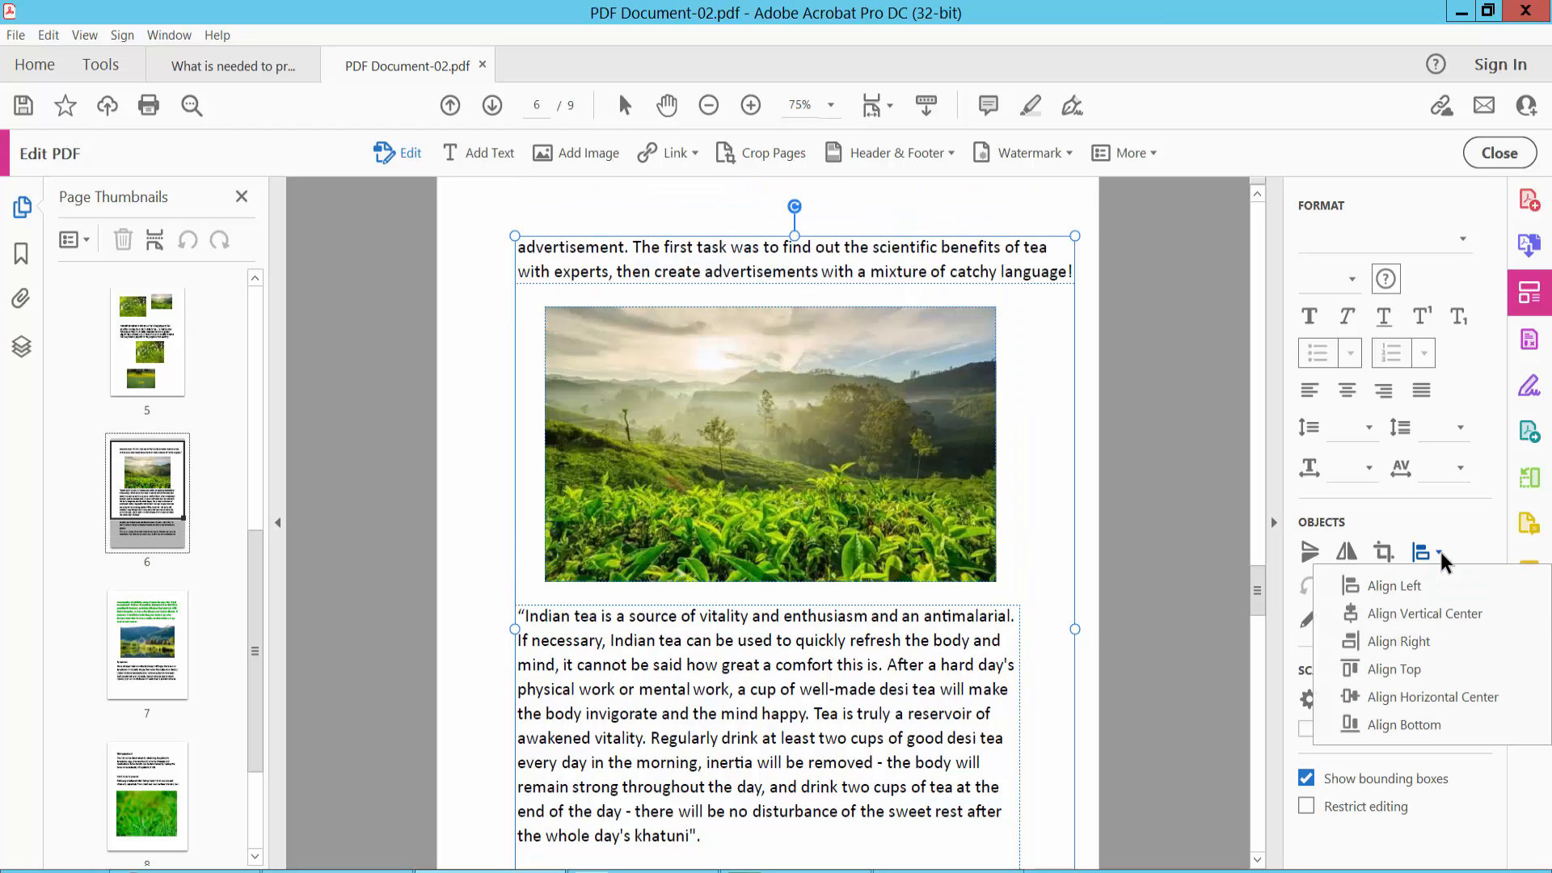
mouse_move(1425, 613)
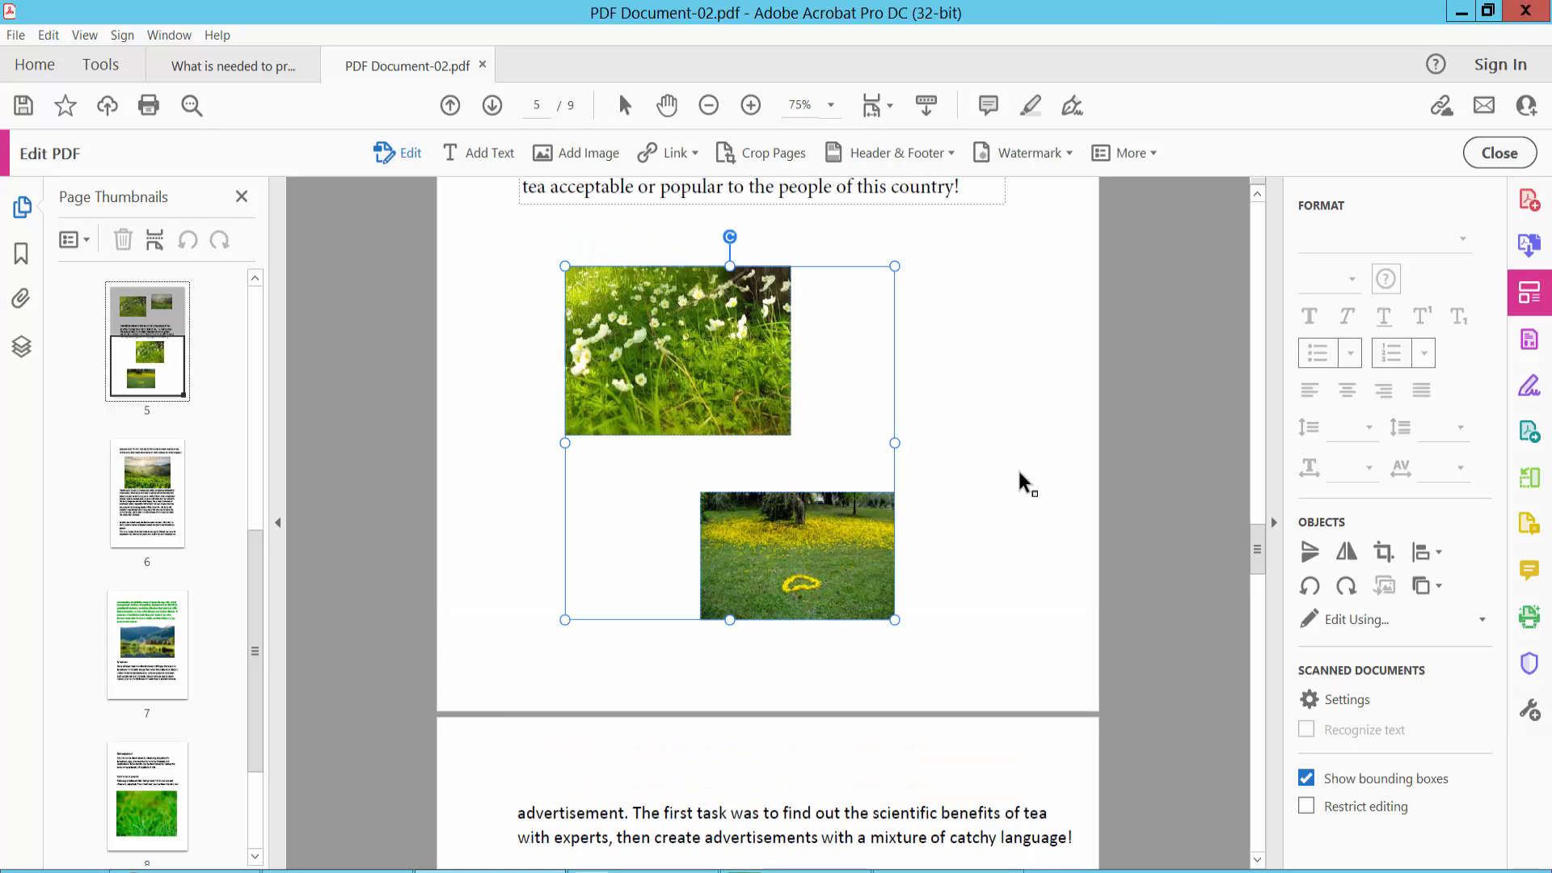
Deselect the flower photos, then select the white-flower photo at the top of page 5
left_click(1424, 552)
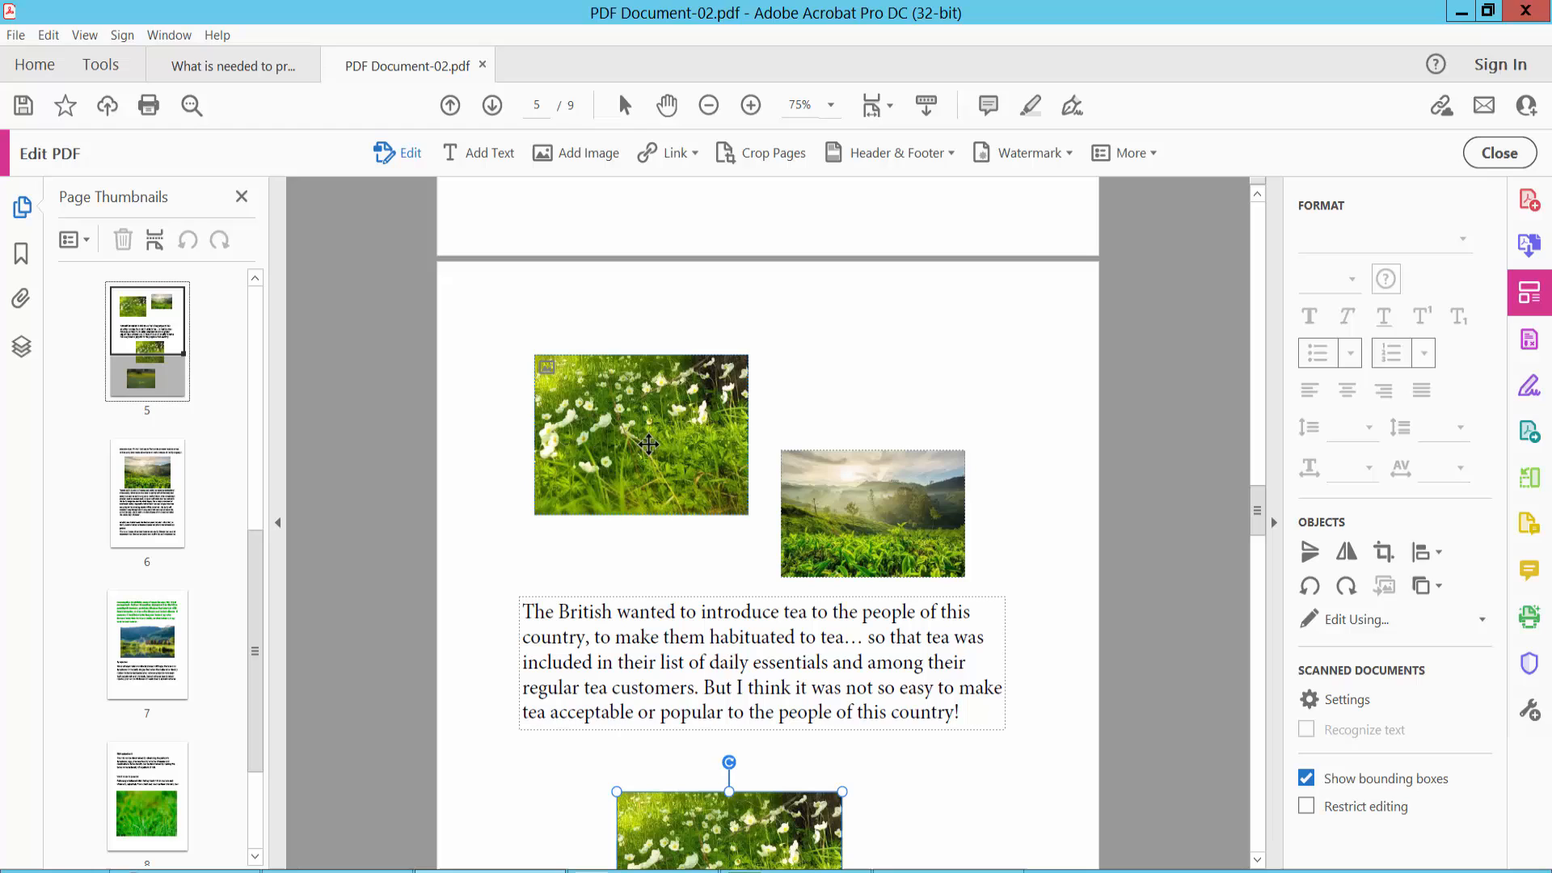
left_click(872, 512)
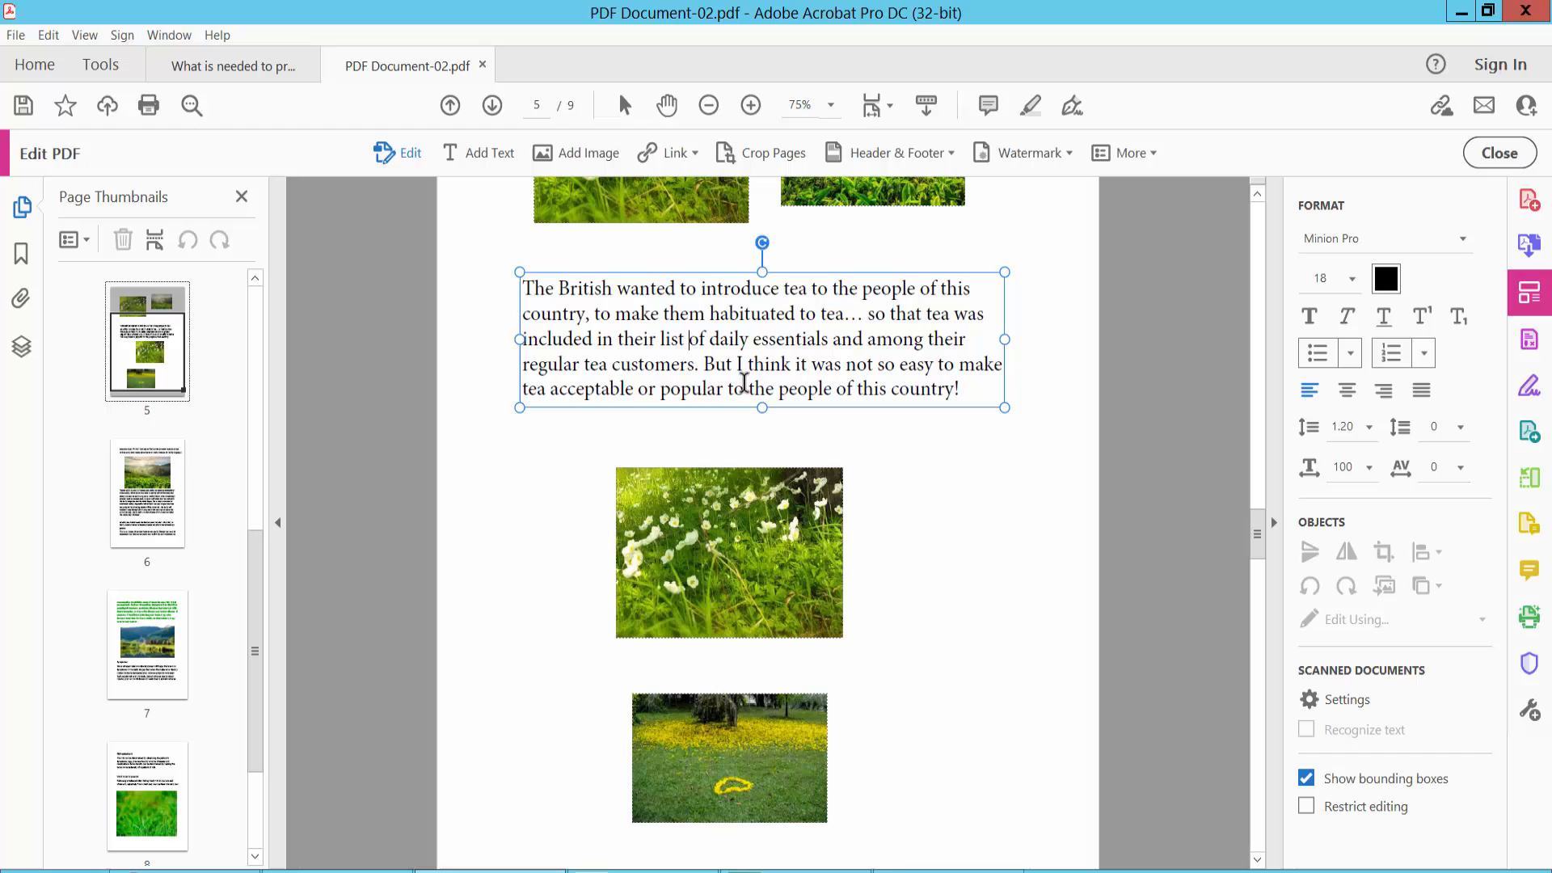
Add the yellow flower photo to the page 5 selection
left_click(729, 757)
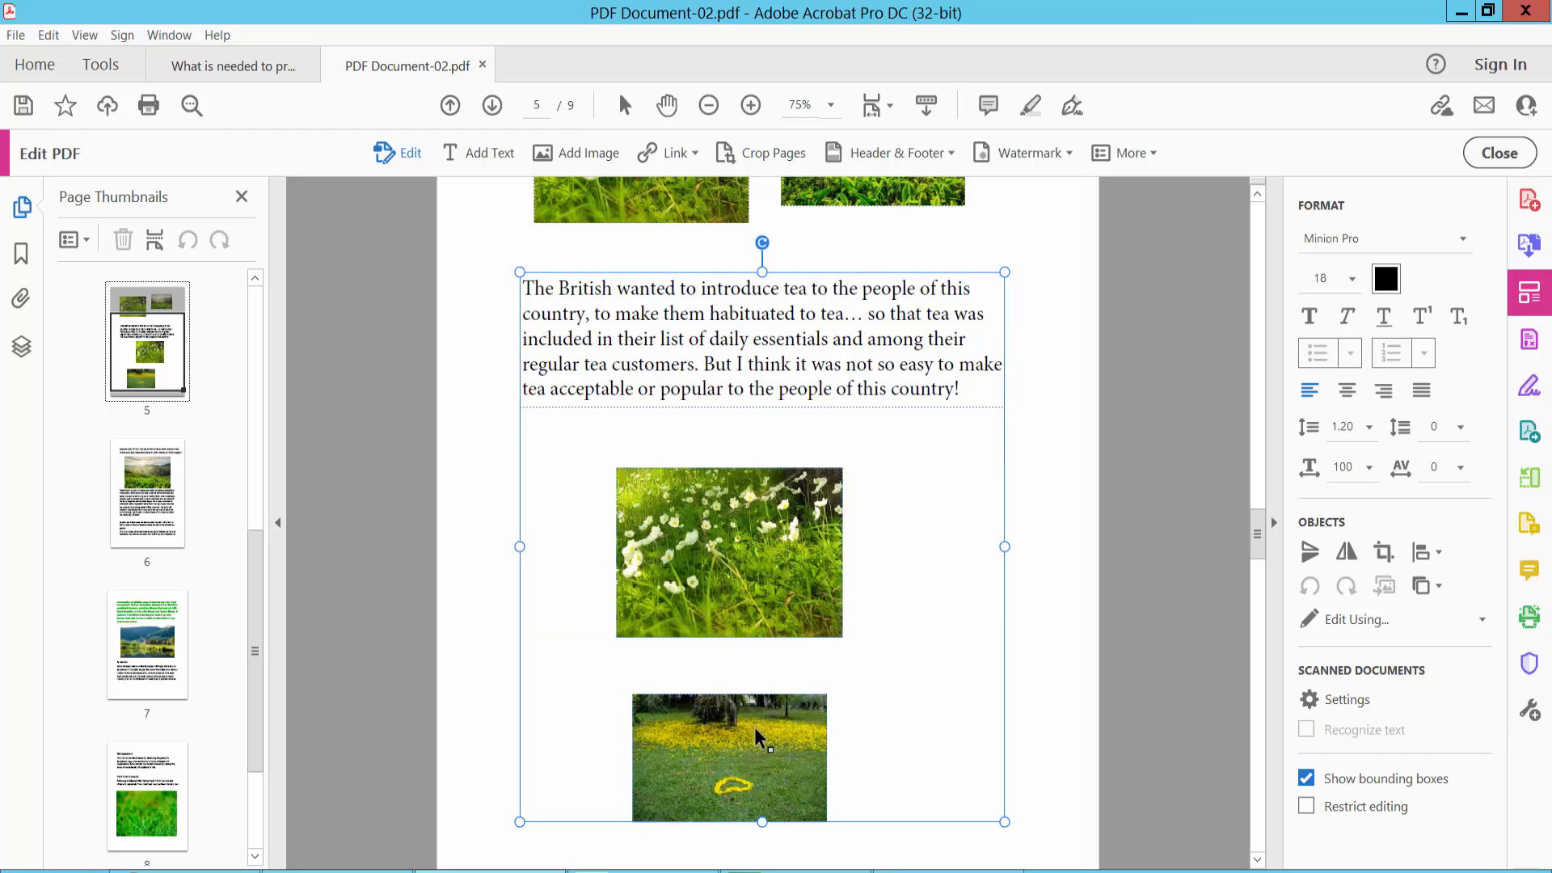